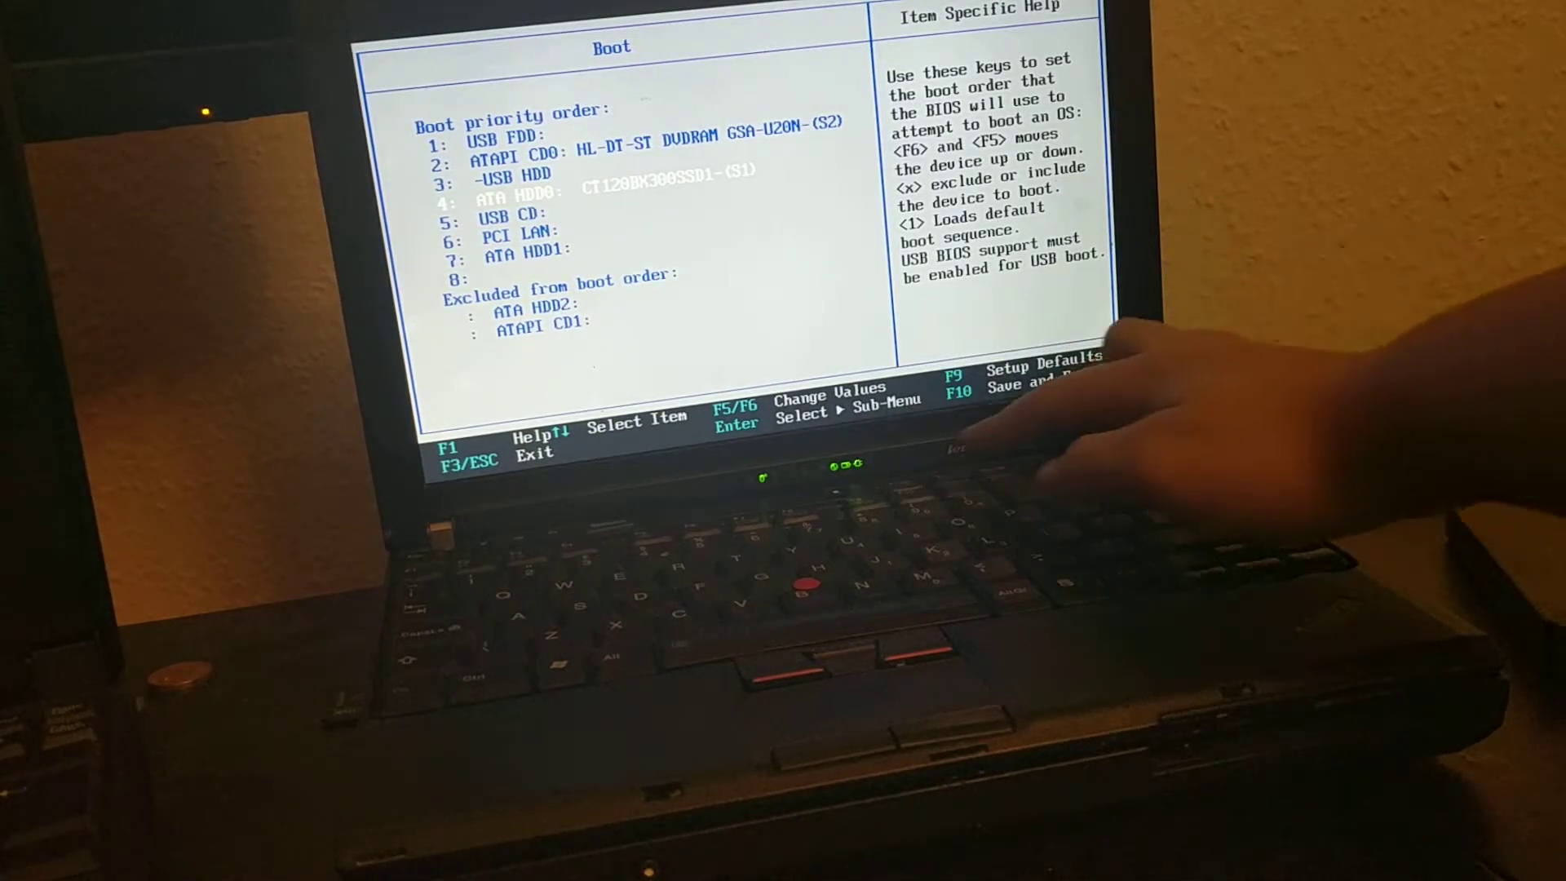
# Save the BIOS boot order with USB FDD first and exit setup
pyautogui.press('f10')
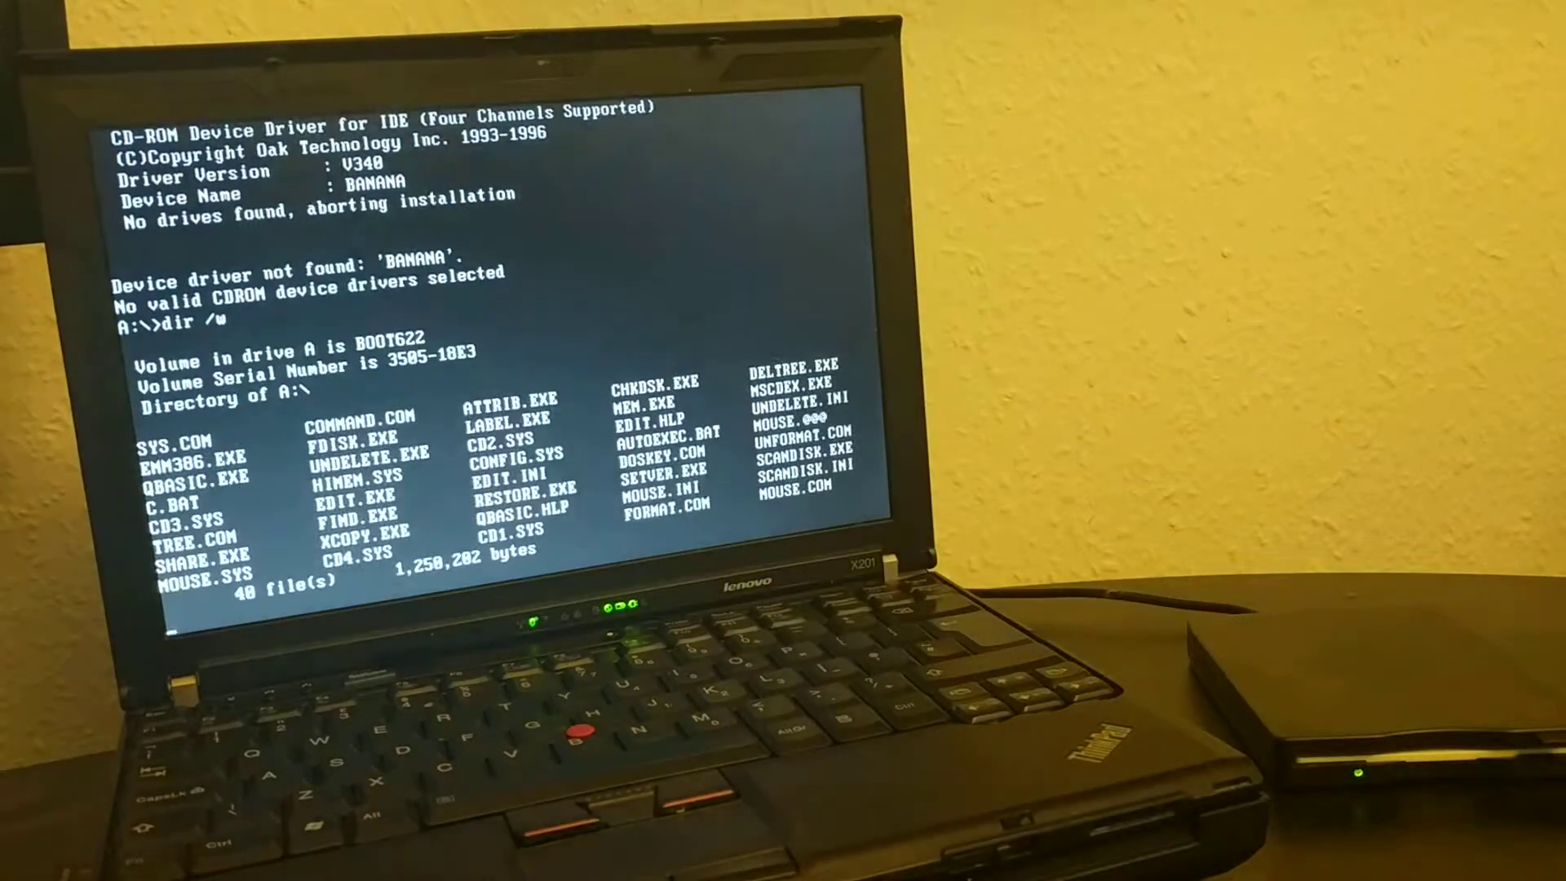
# After a failed switch to C:, launch QBASIC from the A:\> prompt
pyautogui.press('Return')
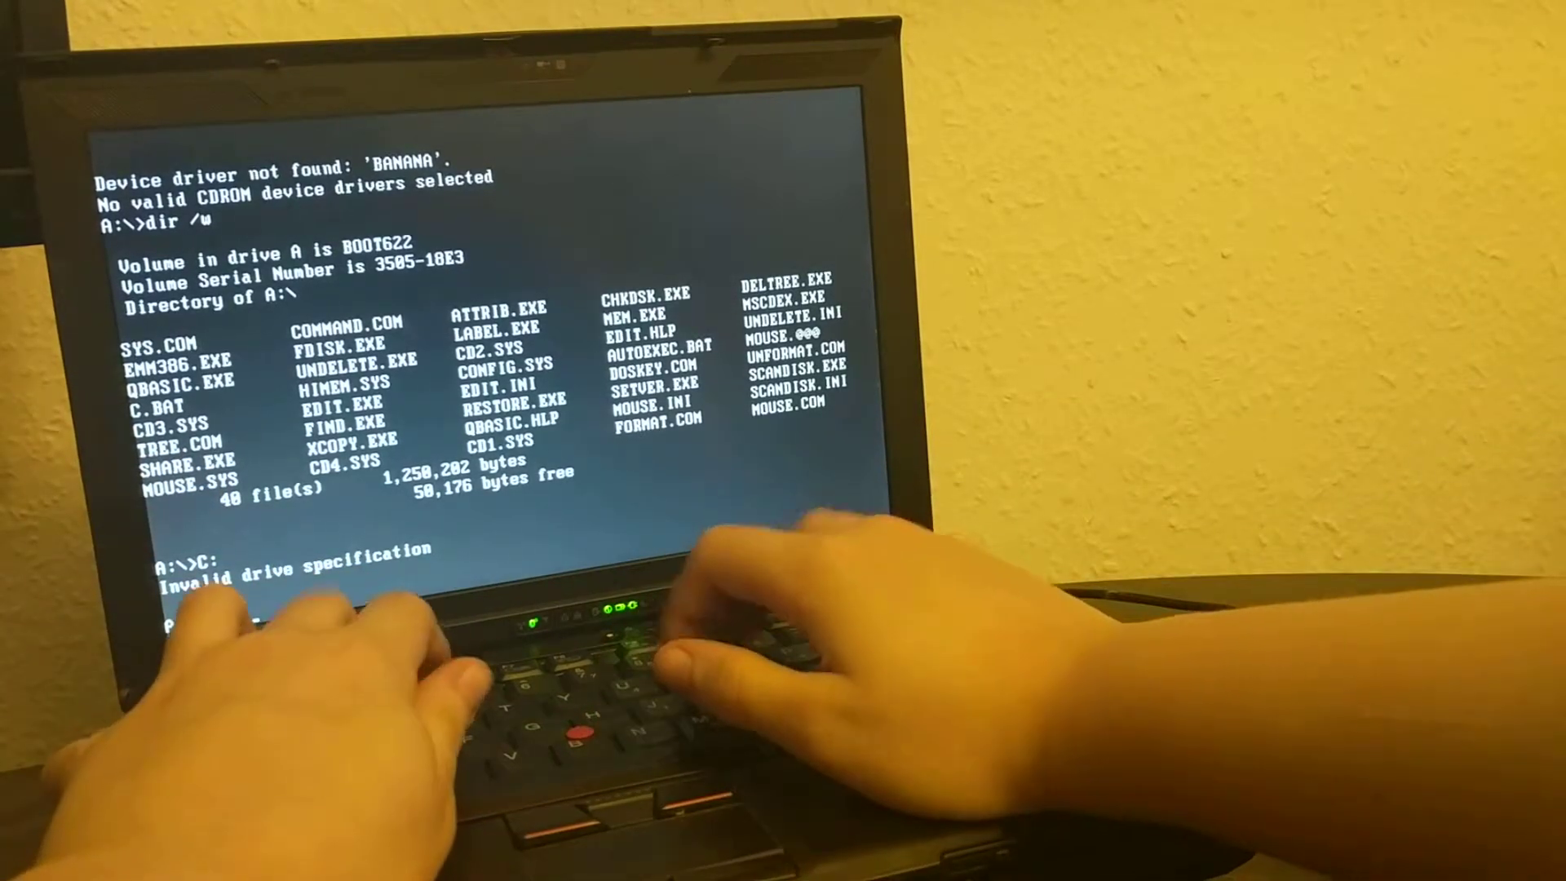
pyautogui.write('QBASIC')
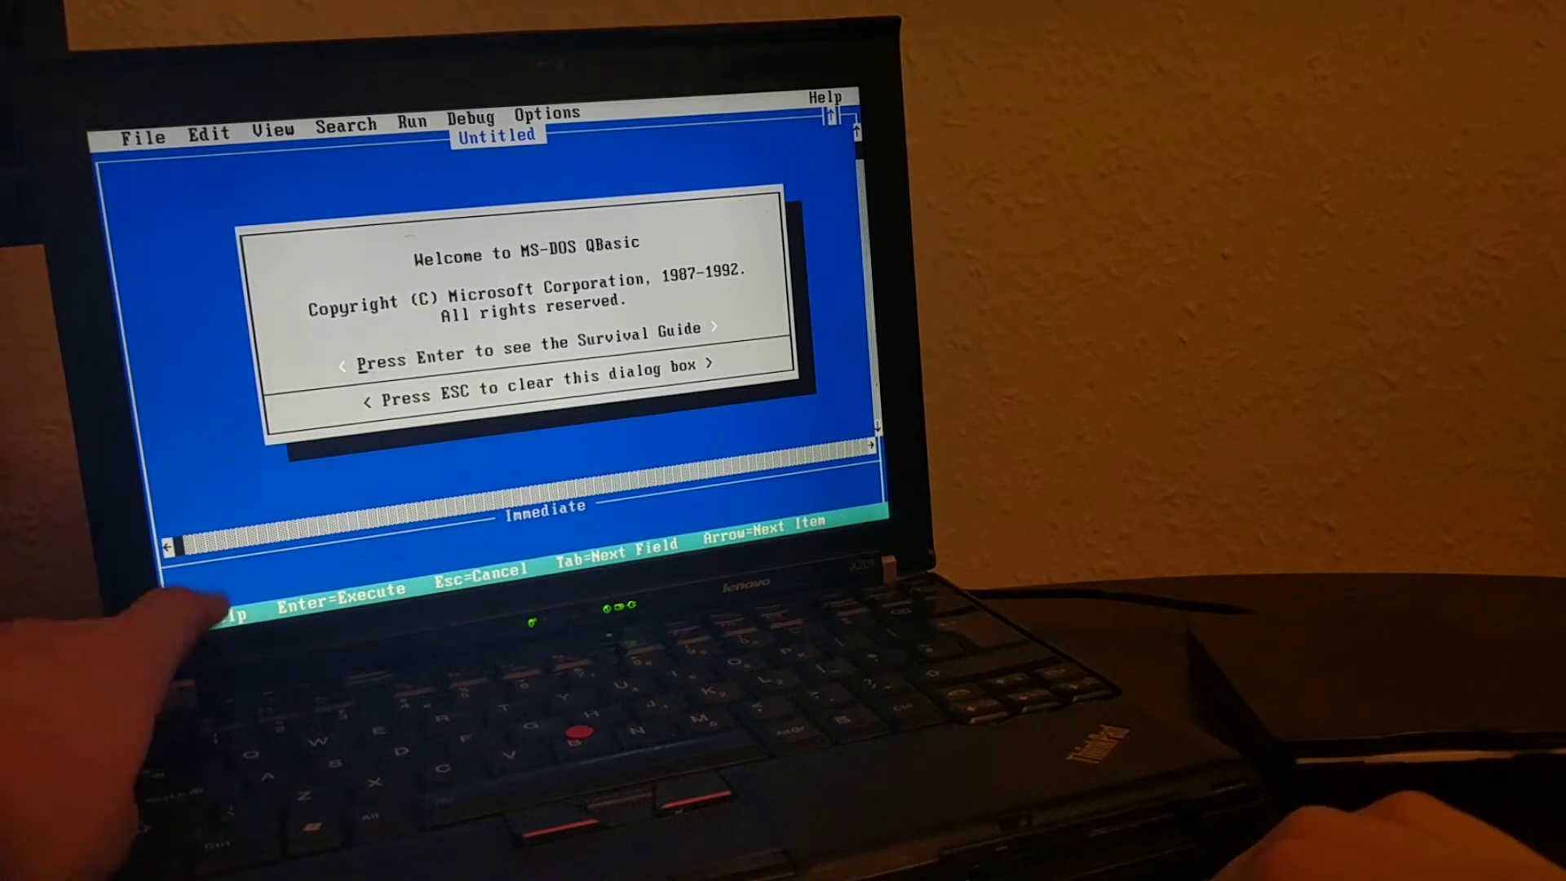
# Enter 10 PRINT "HELLO WORLD" and 20 GOTO 10, then run the program
pyautogui.press('Escape')
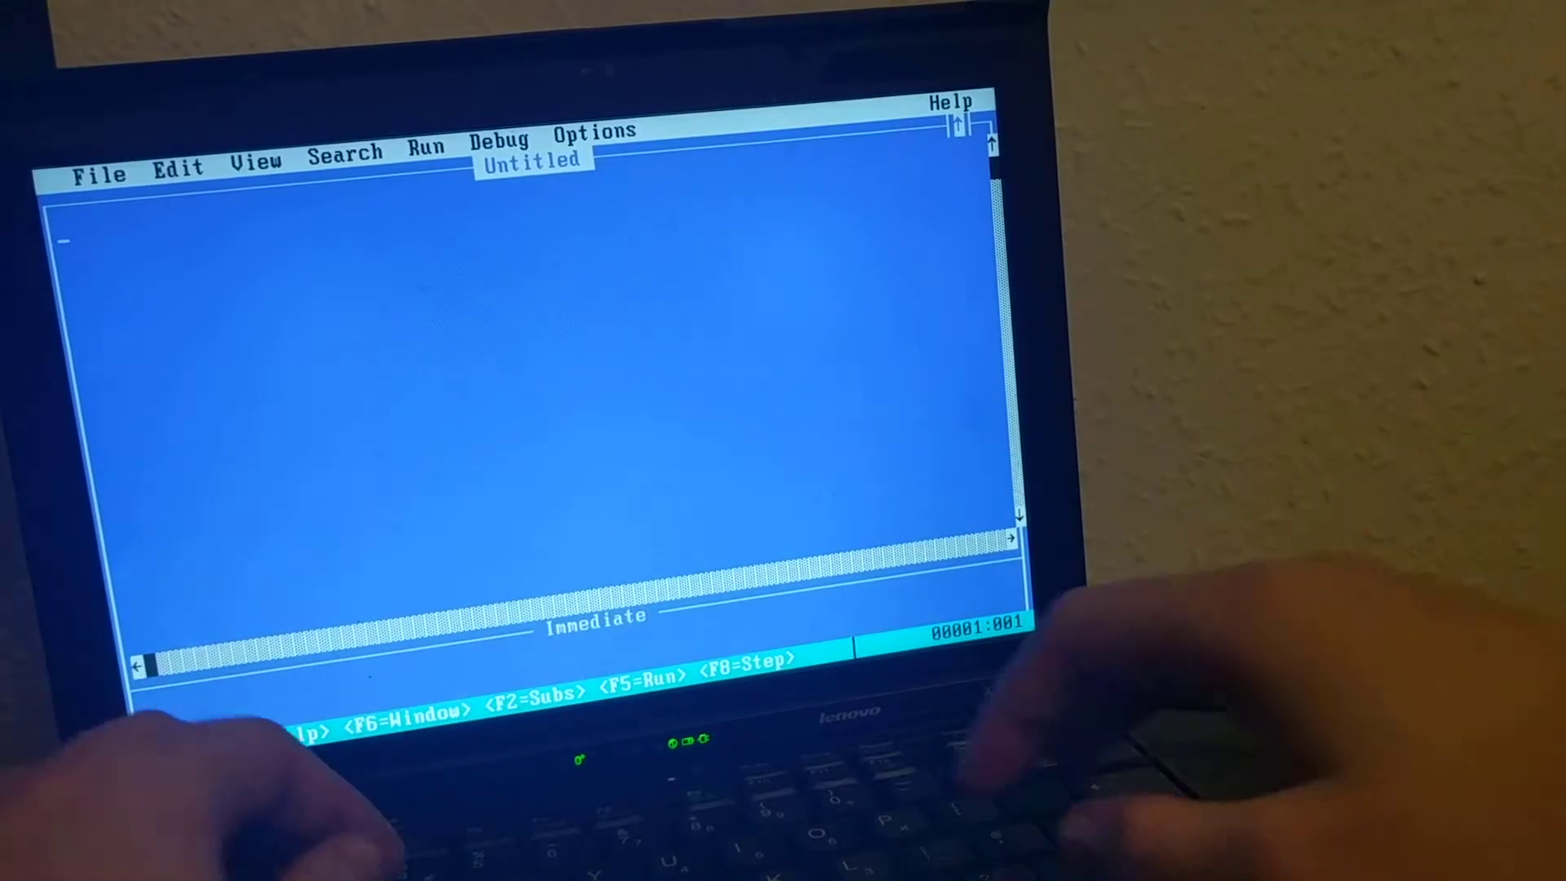
pyautogui.write('10 P')
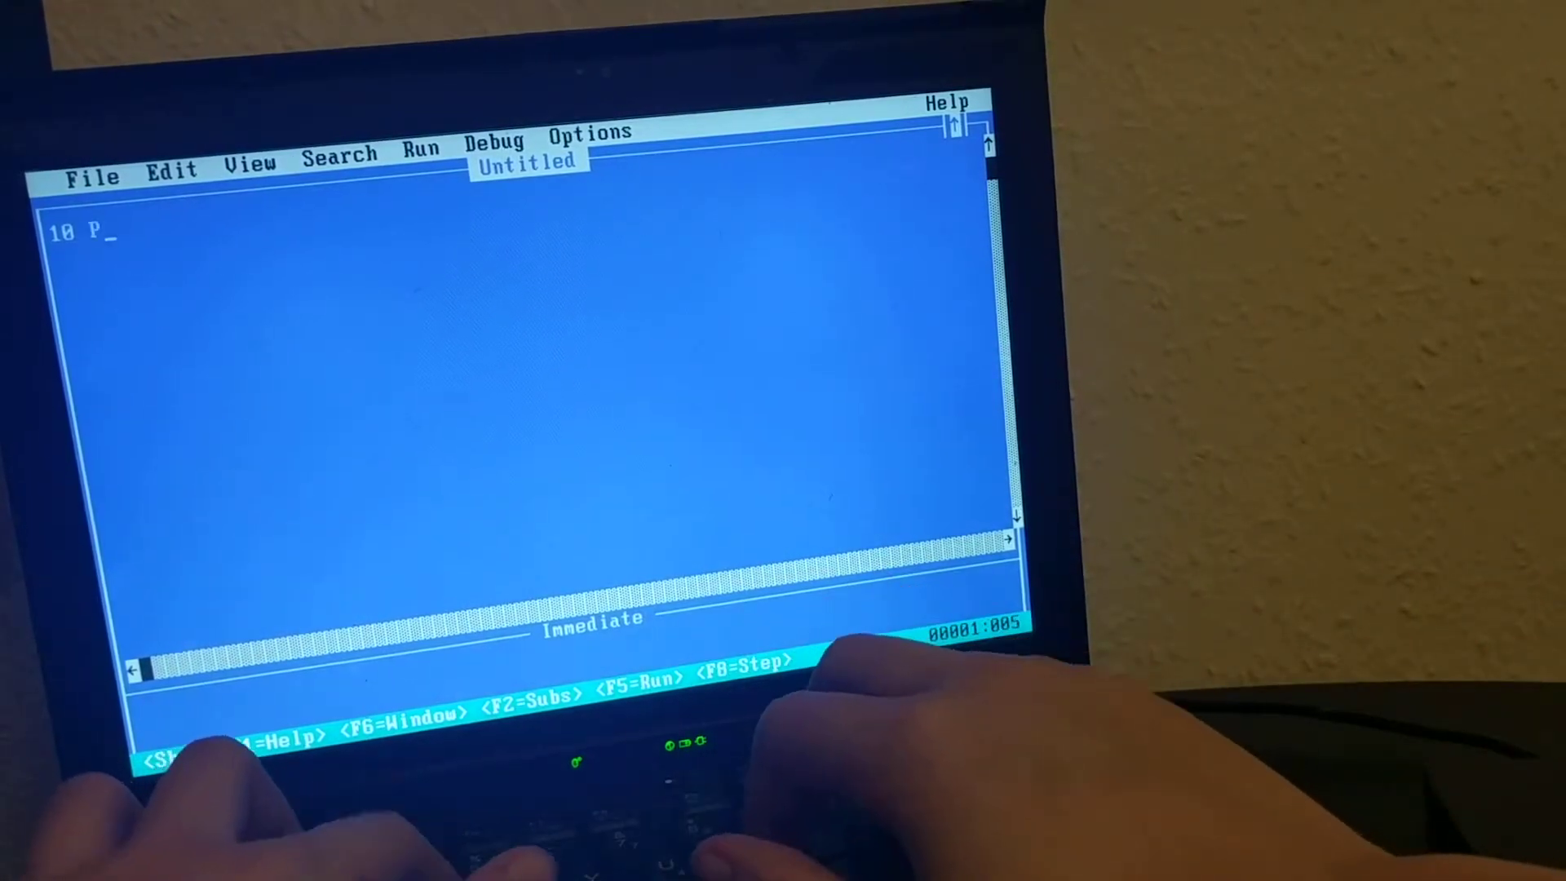
pyautogui.write('RINT "')
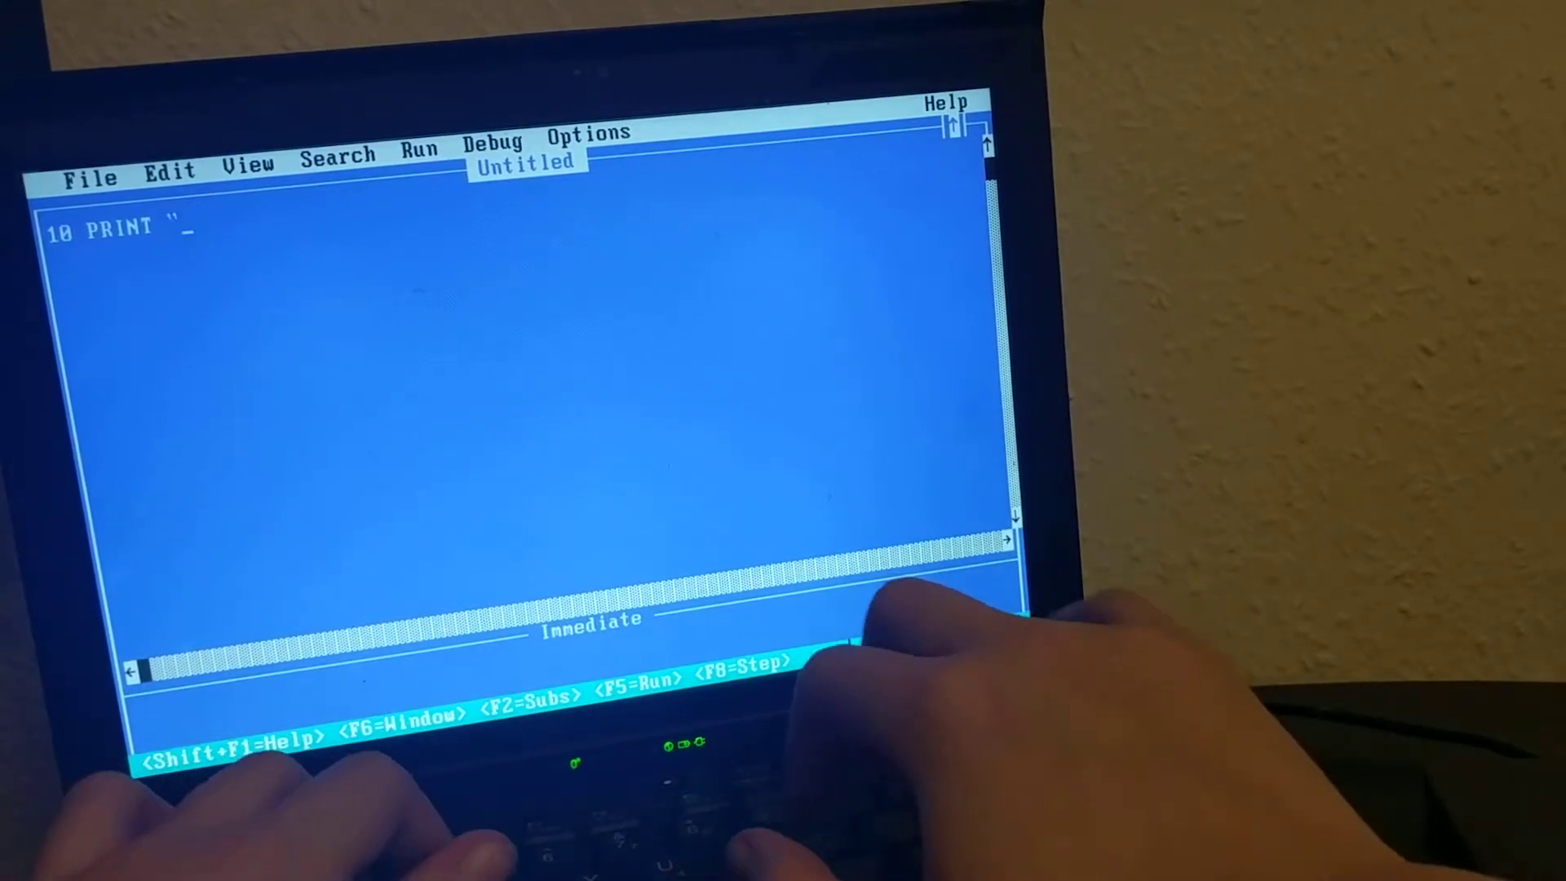
pyautogui.write('HELLO WORLD')
pyautogui.write('20')
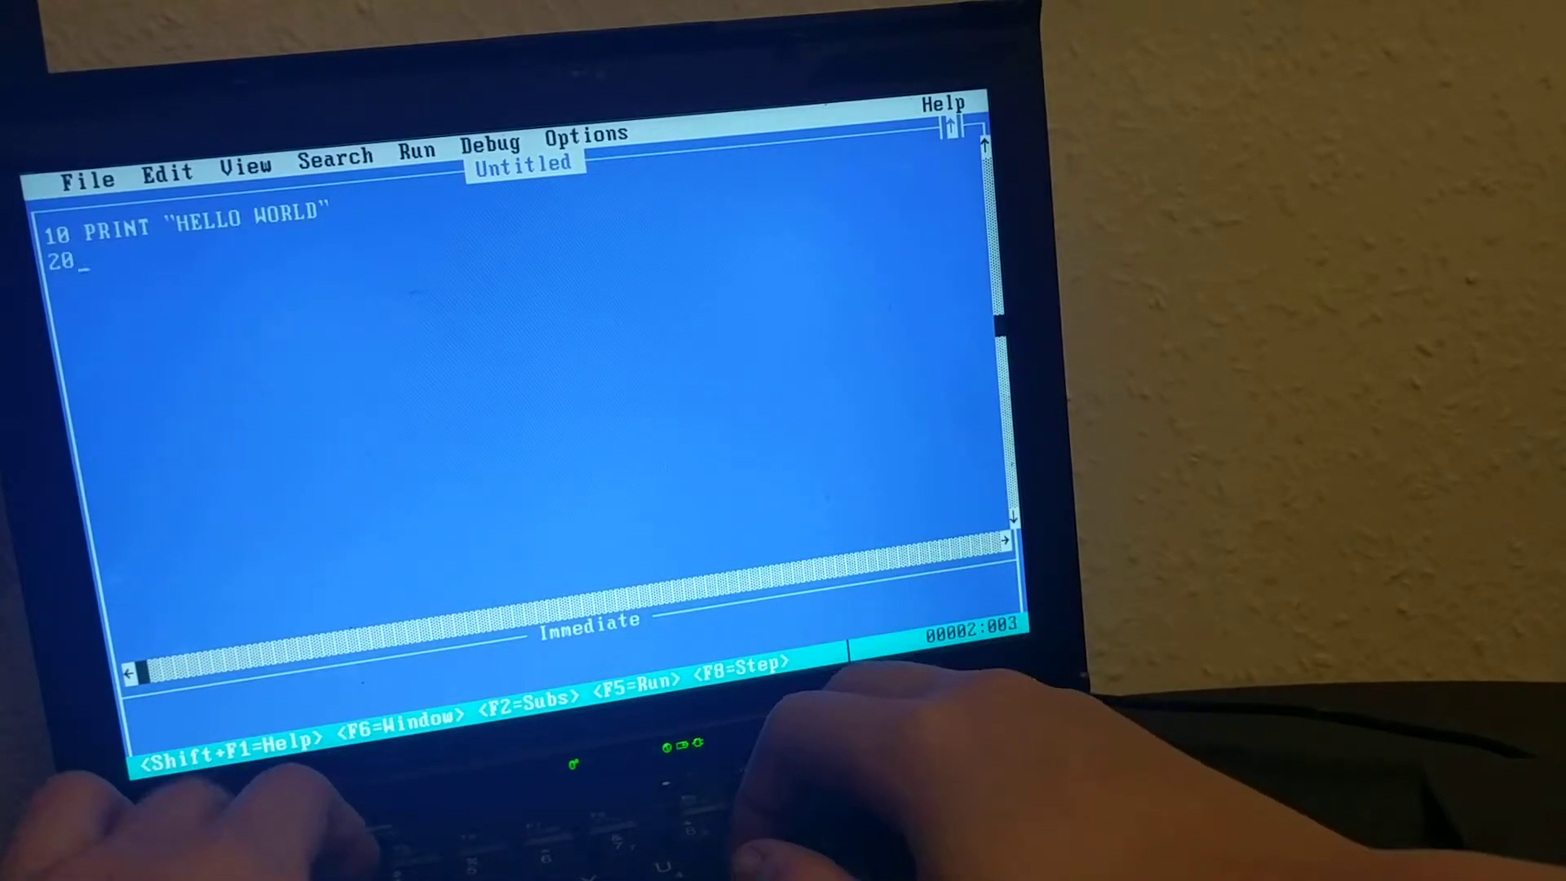
pyautogui.write('GOTO 10')
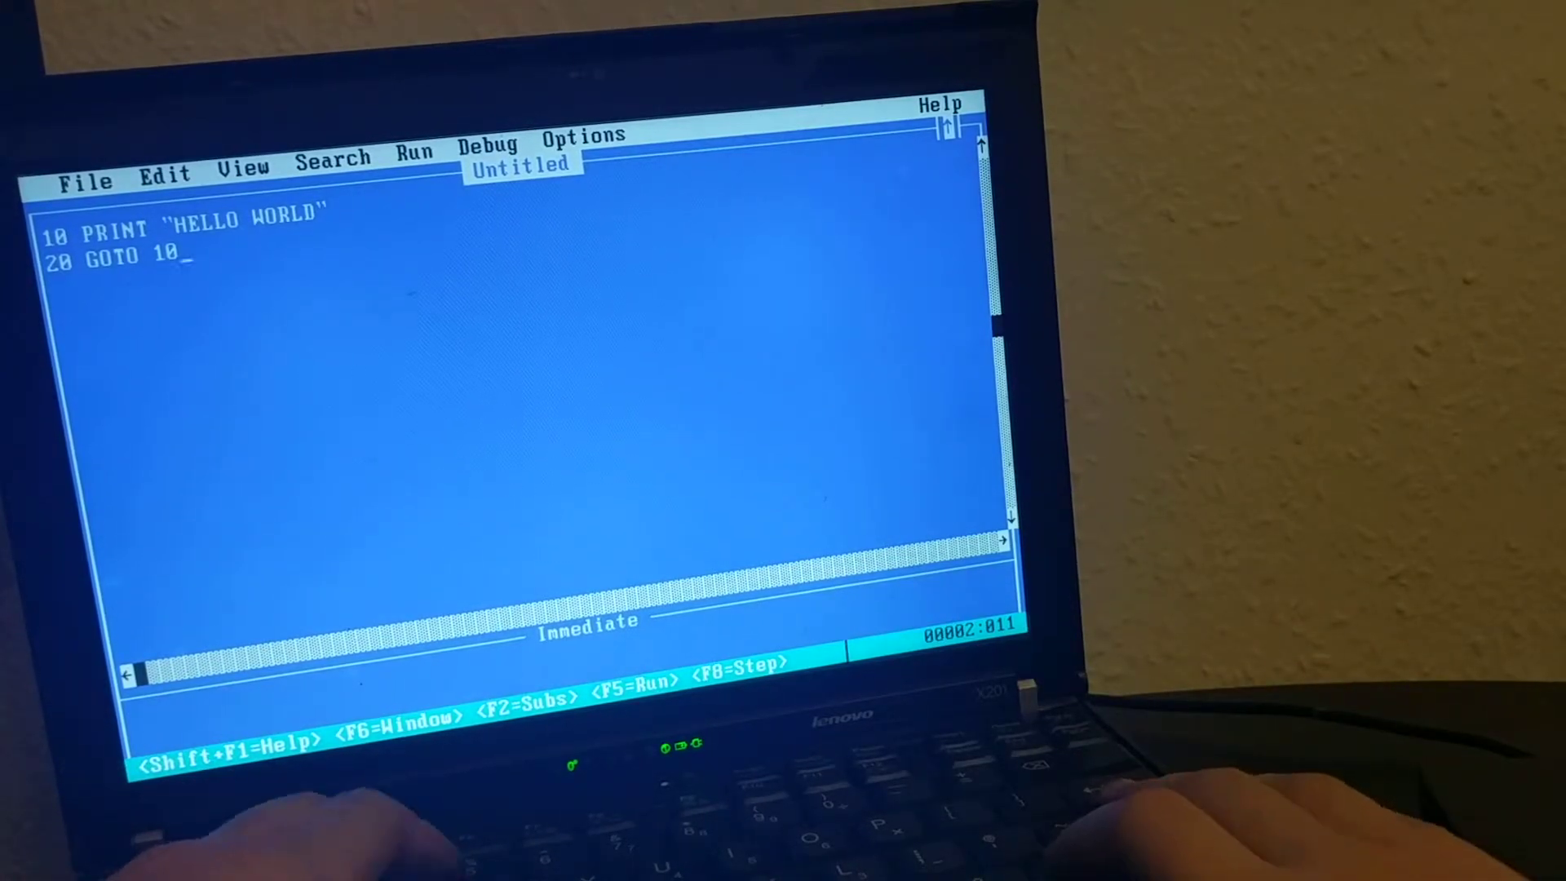
pyautogui.press('F5')
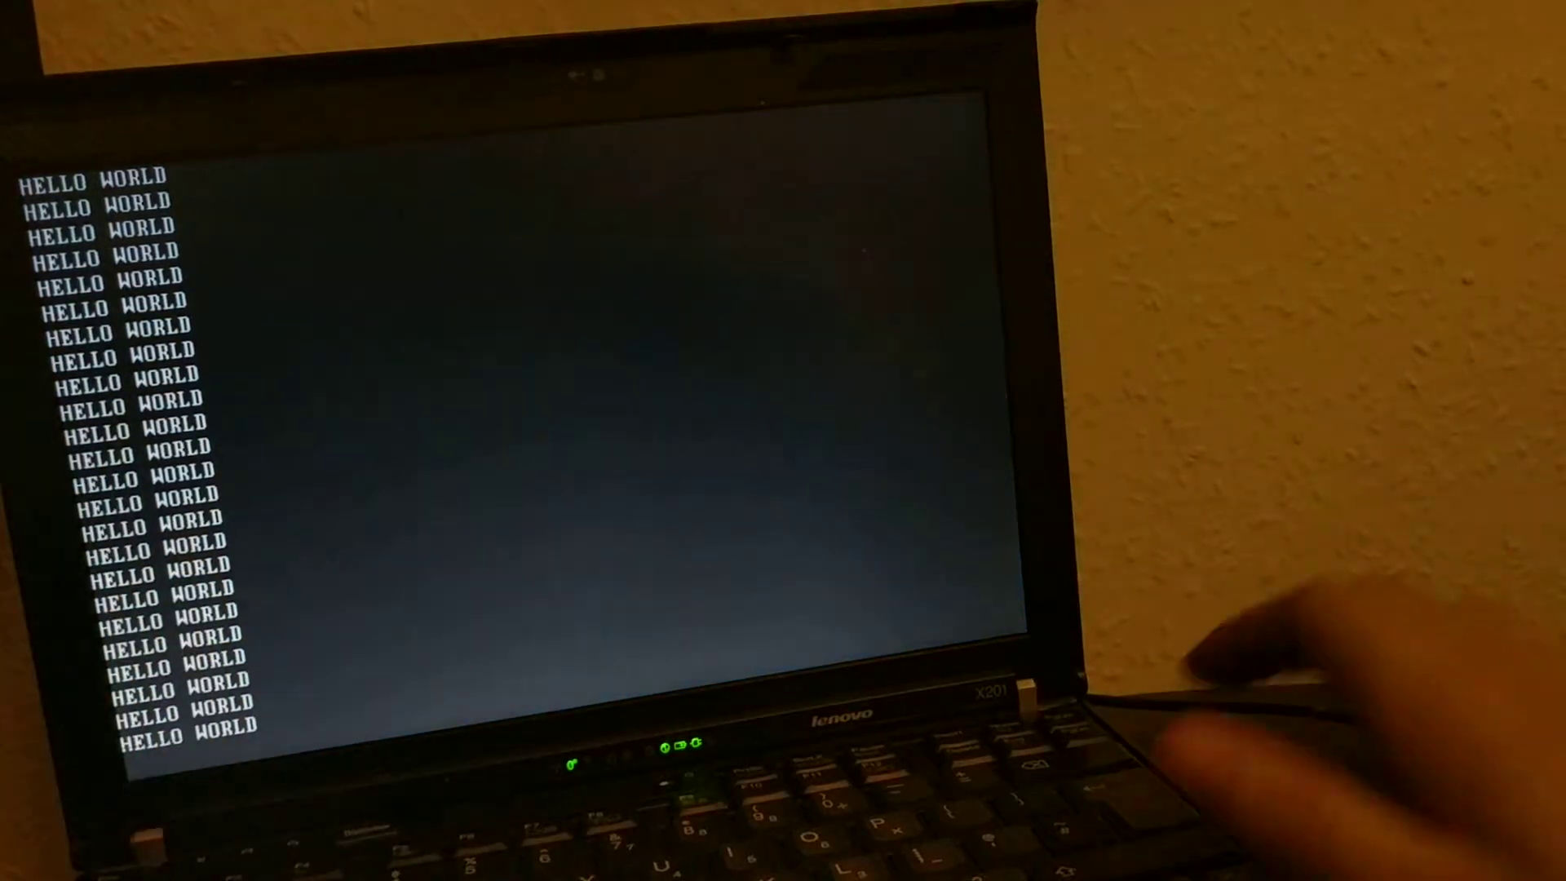